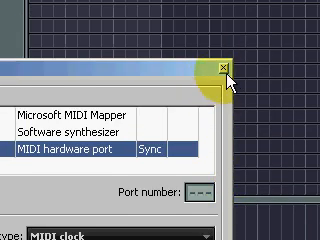
Close the MIDI settings window with the hardware port left assigned for sync.
click(224, 66)
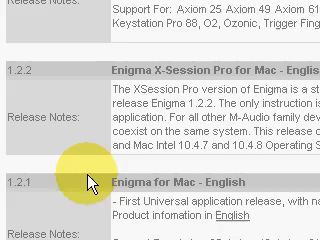
Scroll the M-Audio downloads list to the Enigma for PC - English release entry.
scroll(down, 3)
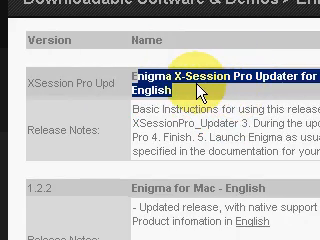
scroll(down, 3)
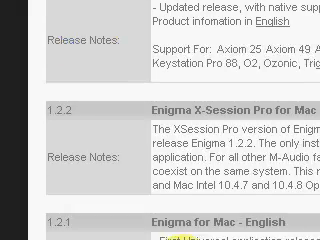
scroll(down, 3)
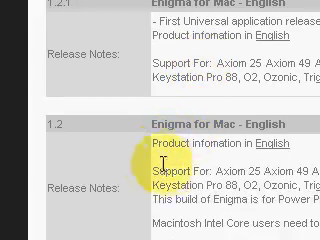
scroll(down, 3)
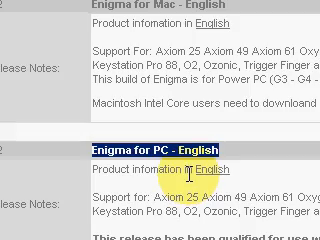
scroll(down, 3)
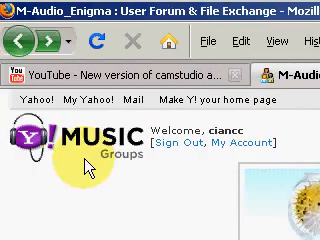
Scroll through the shared folder list in the M-Audio_Enigma group's Files area.
scroll(down, 3)
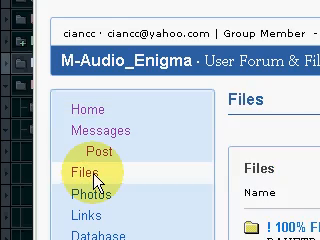
scroll(down, 3)
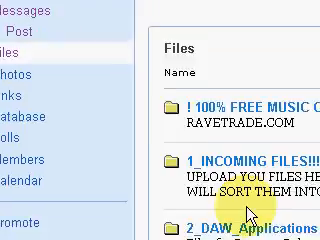
scroll(down, 3)
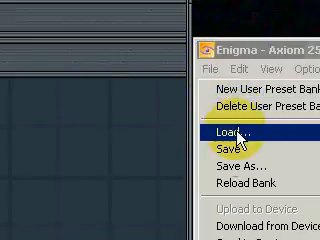
Load the downloaded Axiom 25 preset bank file into Enigma via File > Load.
click(220, 132)
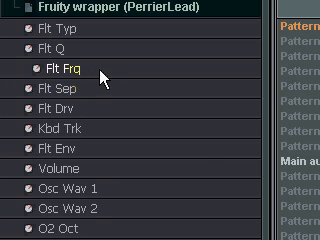
Choose Link to controller on the Flt Frq parameter so an Axiom knob drives it.
right_click(52, 72)
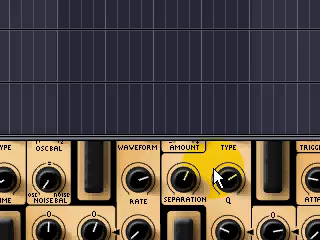
Choose Link to controller on a mixer knob to bring up Remote control settings.
scroll(down, 3)
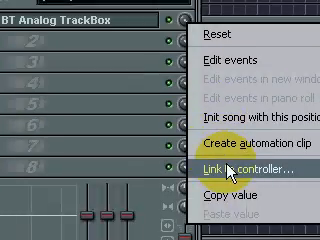
click(234, 176)
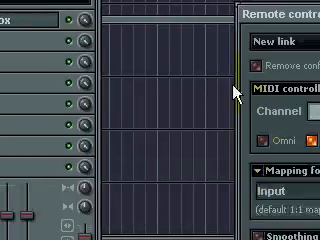